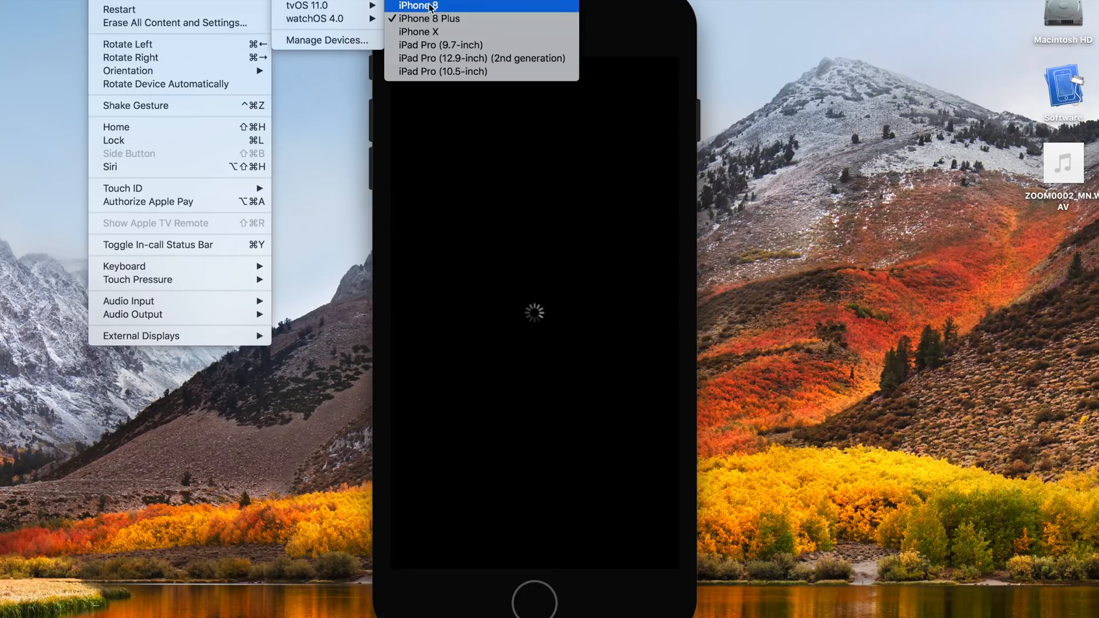
Step: Switch the simulator to an iPhone X on iOS 11.0 and let it boot
left_click(417, 6)
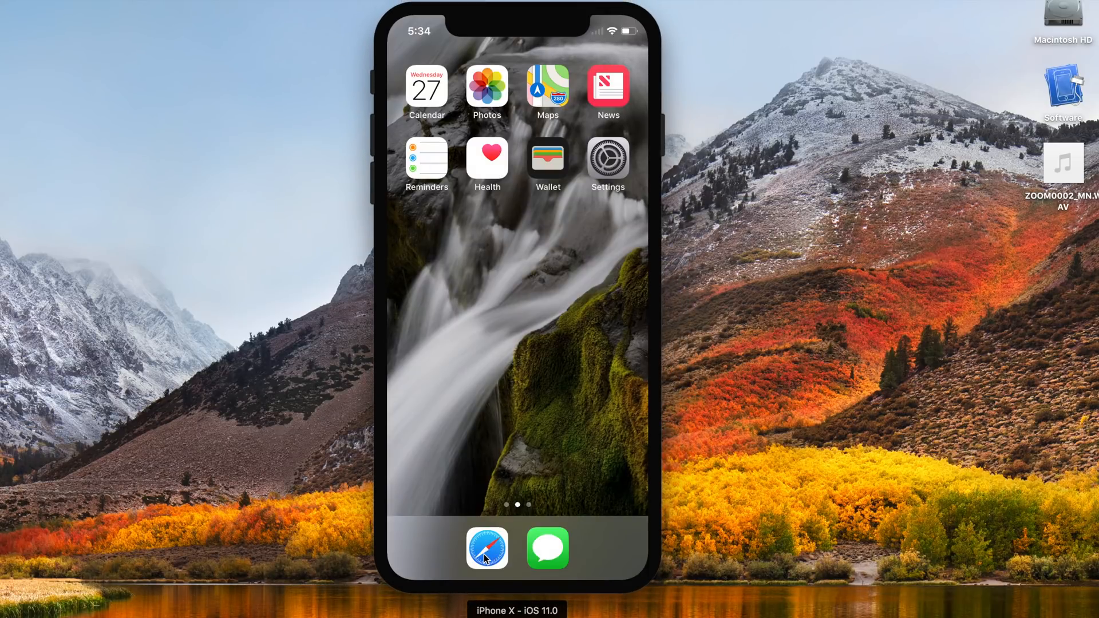
left_click(486, 548)
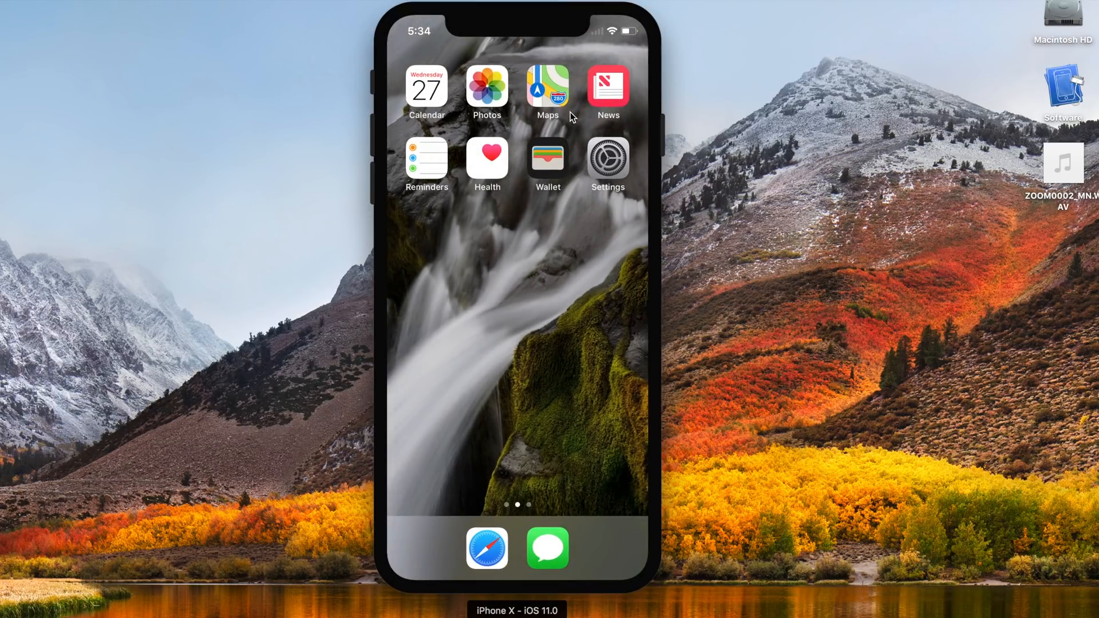
mouse_move(449, 481)
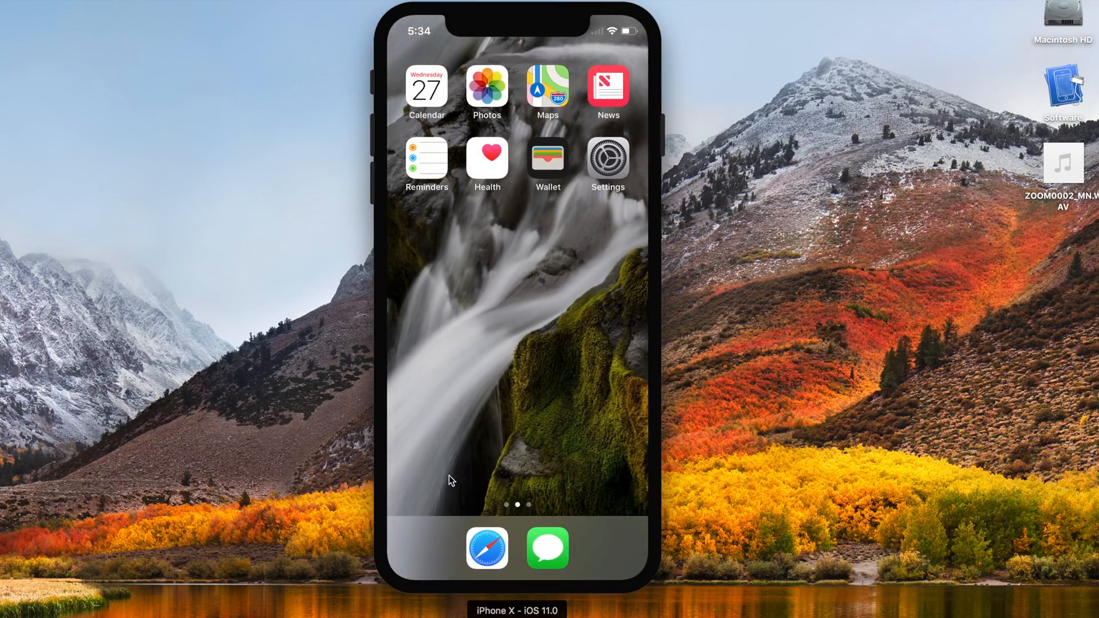
Step: Open the app switcher and close Safari and Settings with their red minus buttons
left_click(487, 549)
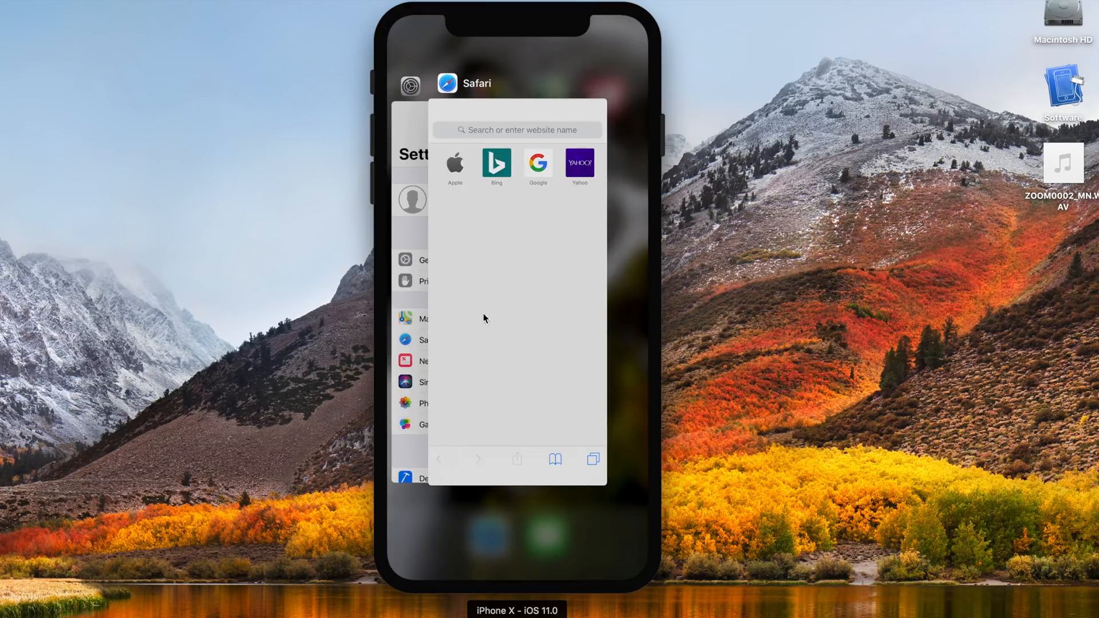
mouse_move(459, 355)
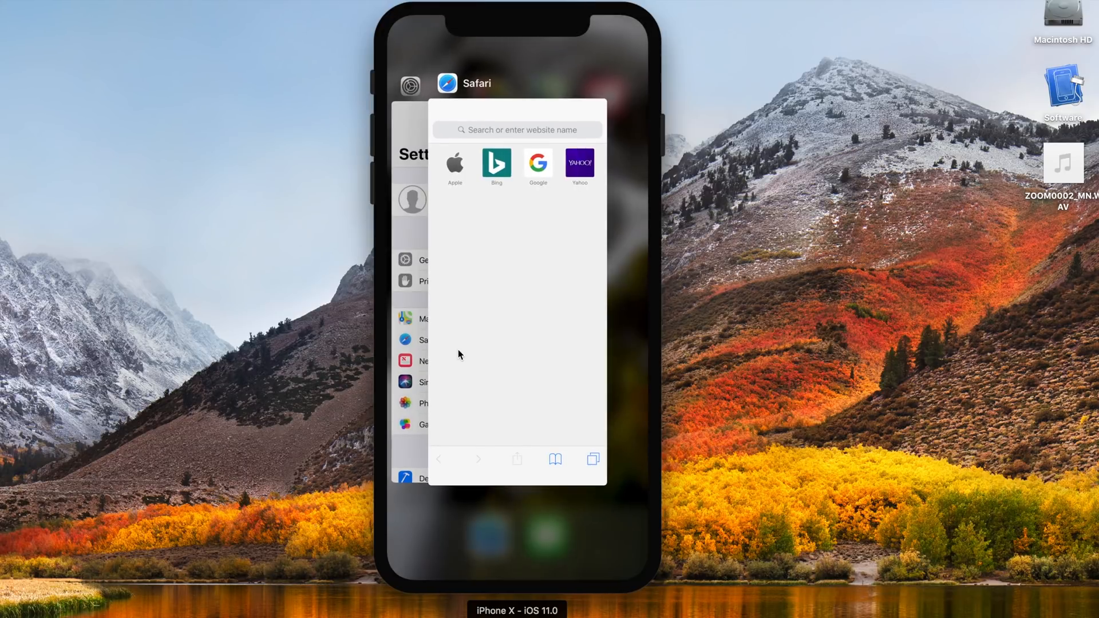
mouse_move(516, 285)
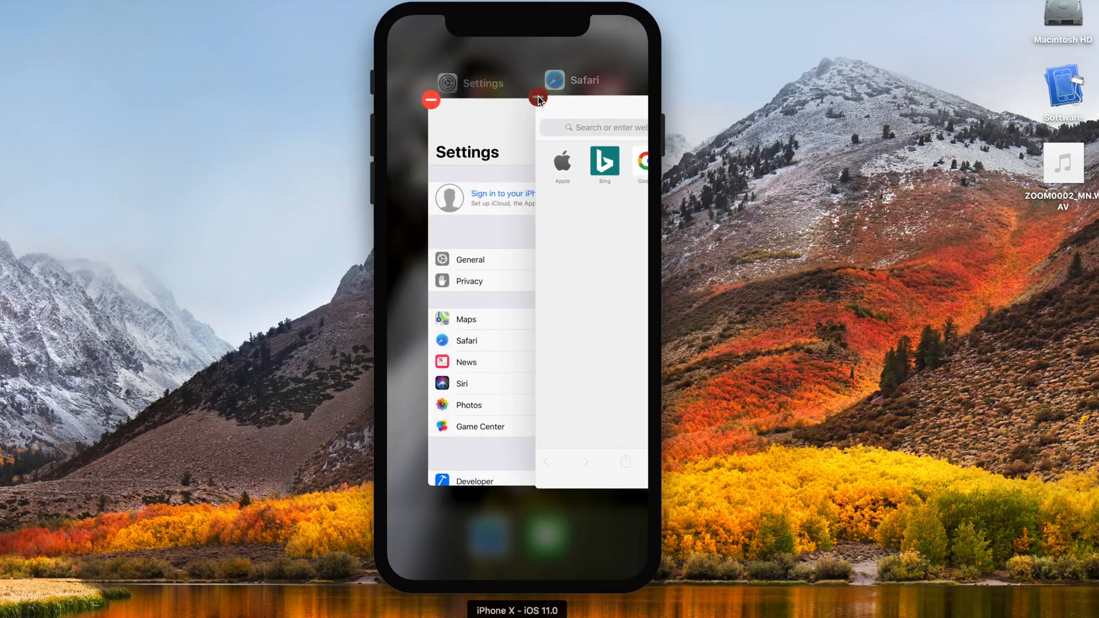
left_click(537, 98)
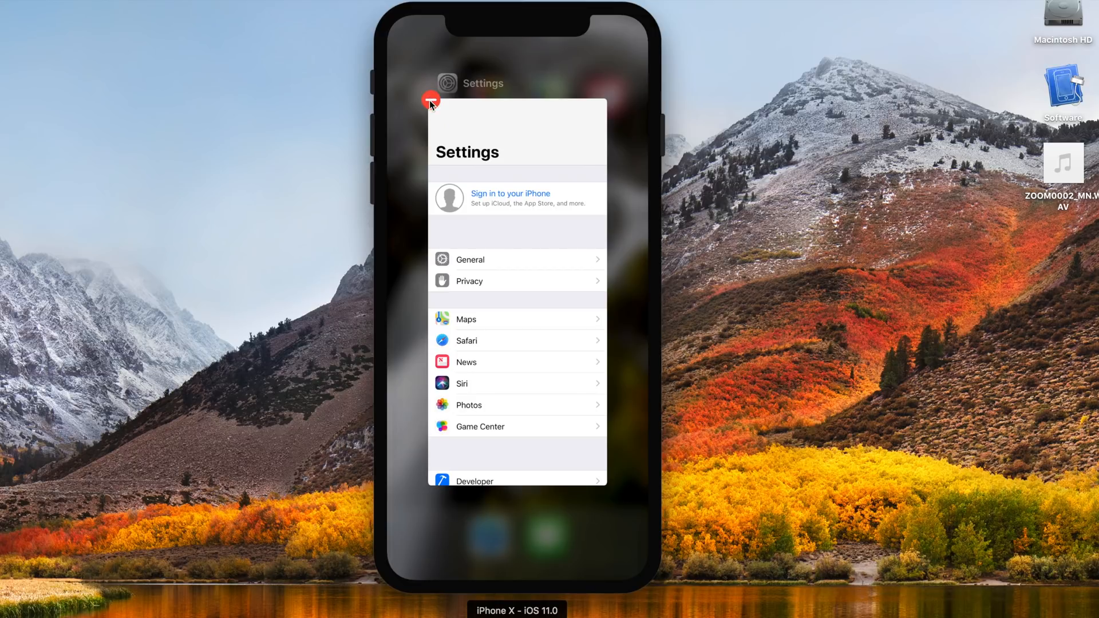
left_click(431, 99)
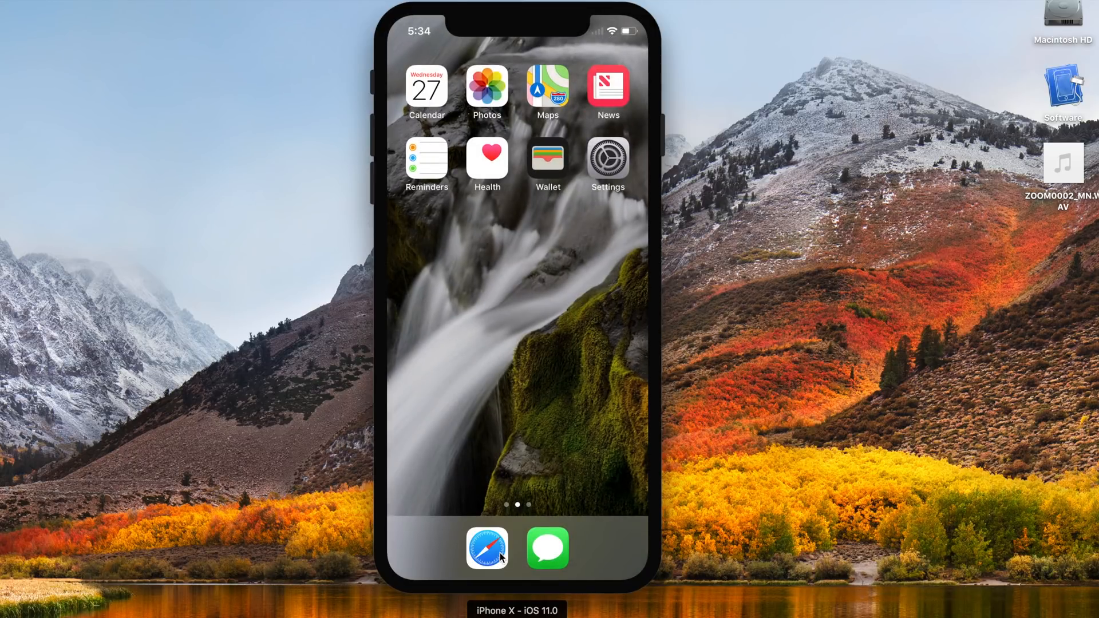
left_click(487, 548)
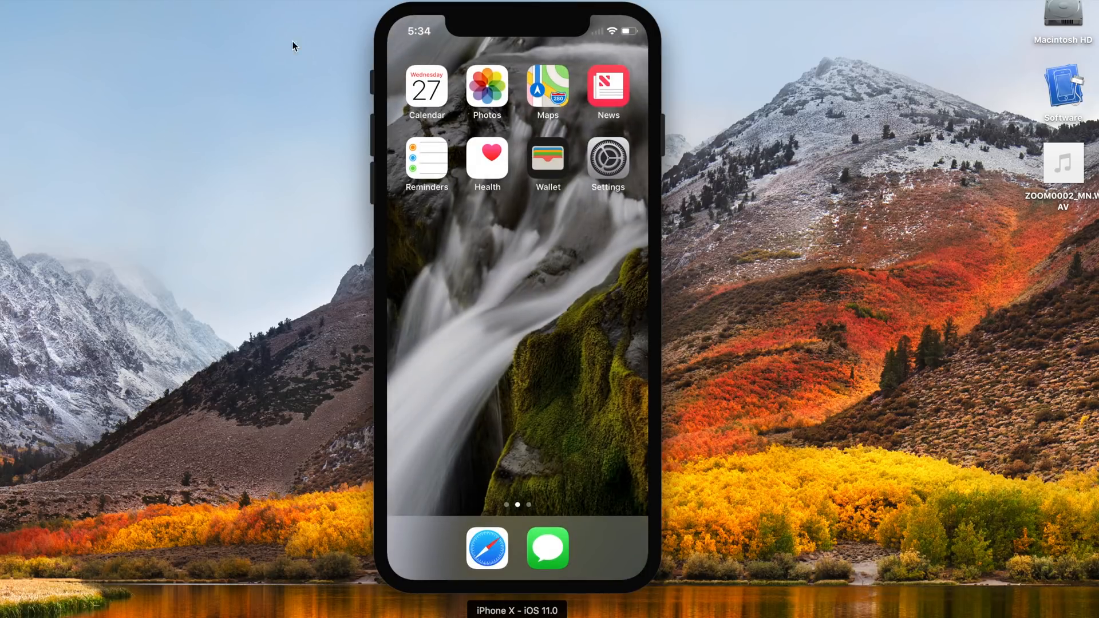
mouse_move(161, 86)
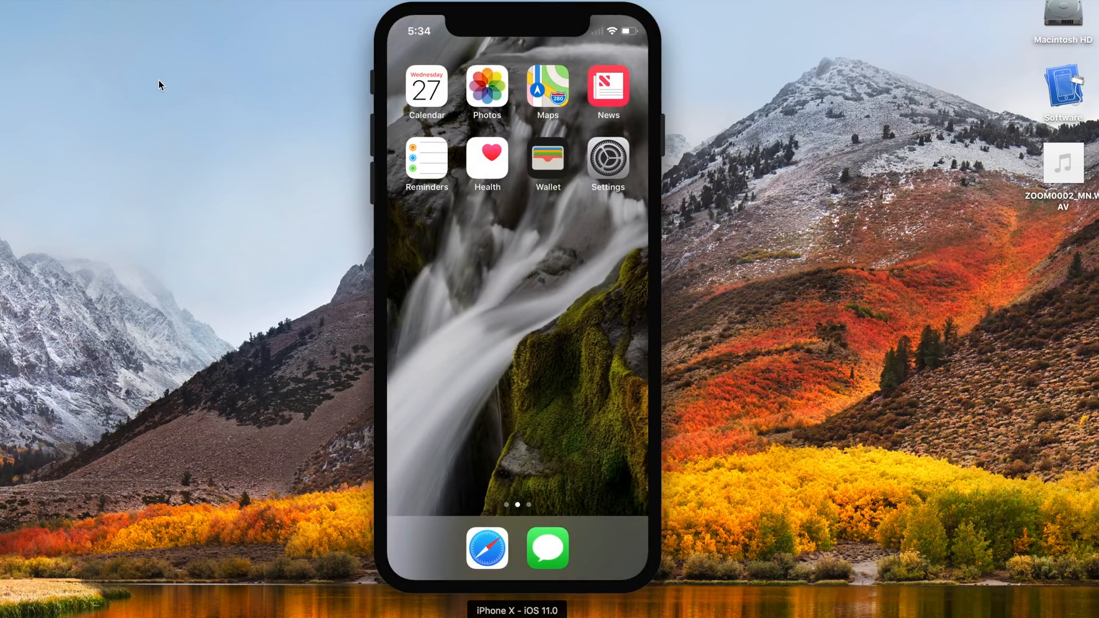